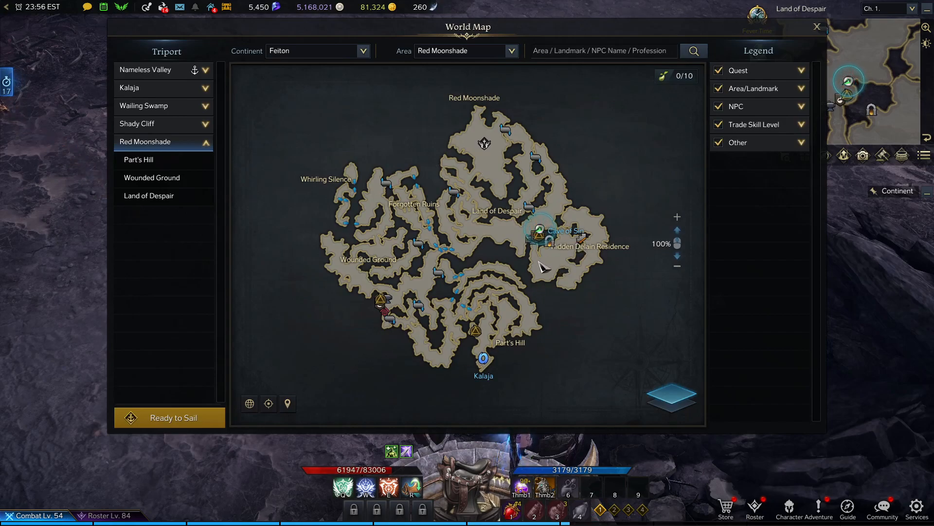
mouse_move(572, 245)
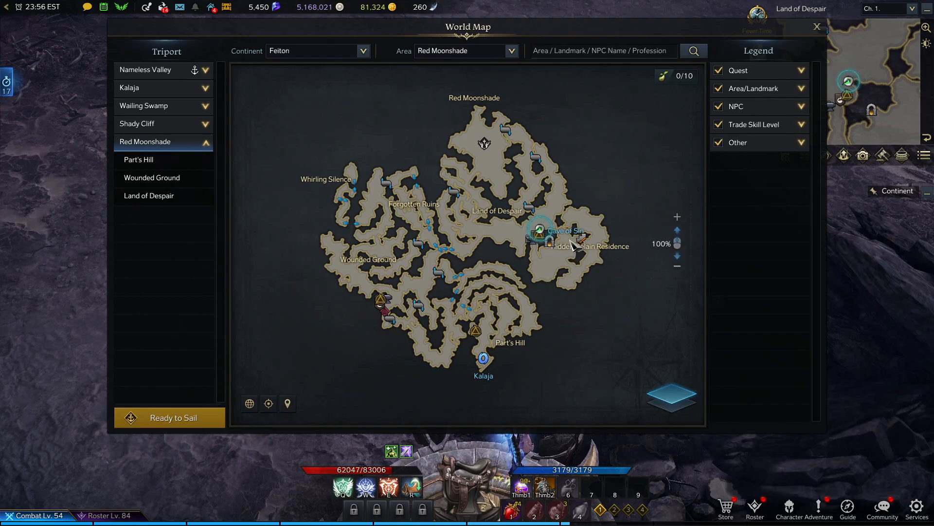
mouse_move(539, 286)
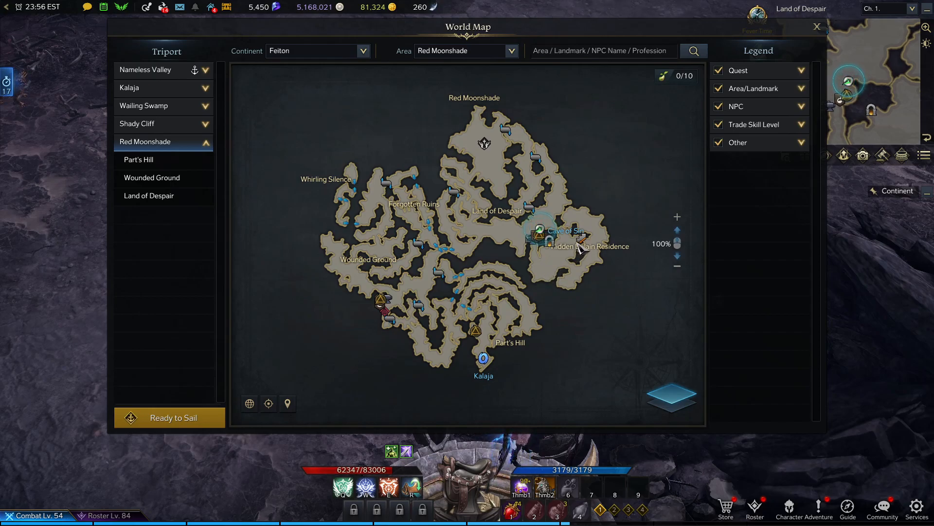
mouse_move(589, 283)
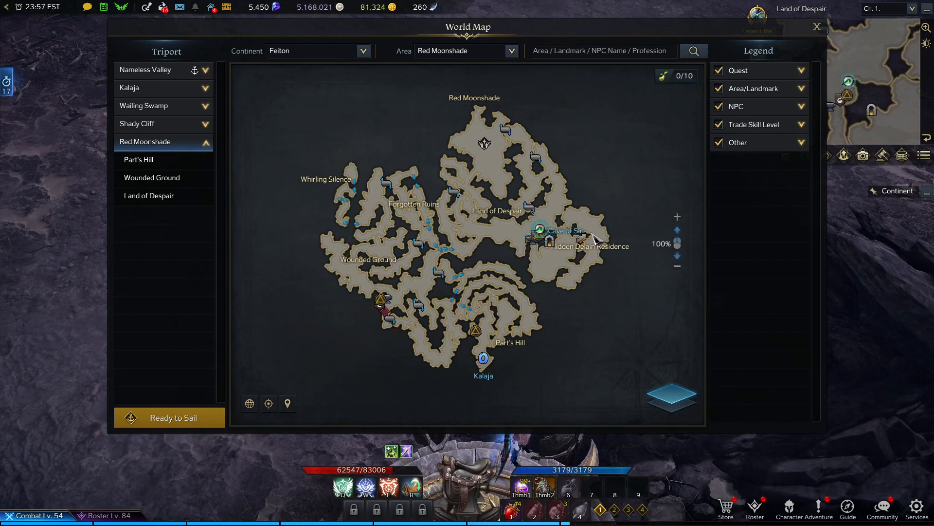
mouse_move(572, 280)
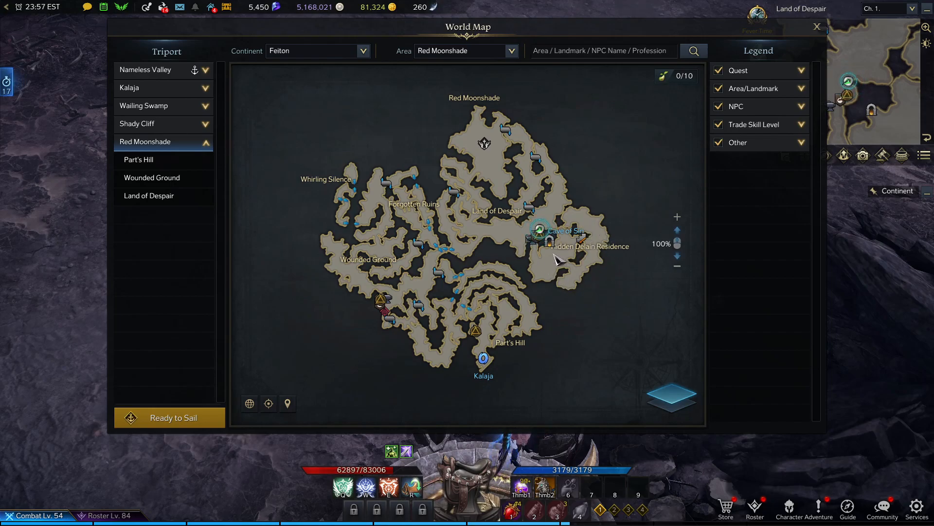
mouse_move(543, 269)
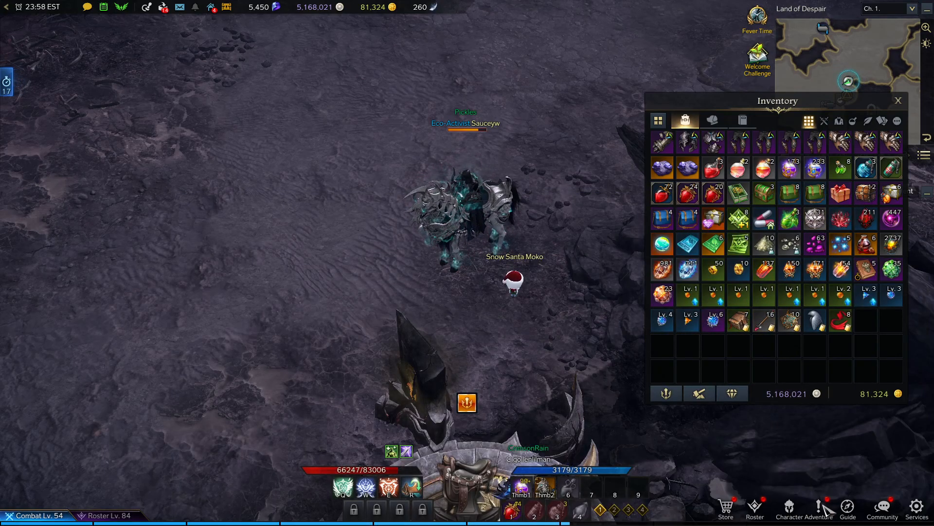
Open the Character Adventure menu listing collectibles, rapport, tome, Una's tasks and quests.
click(804, 508)
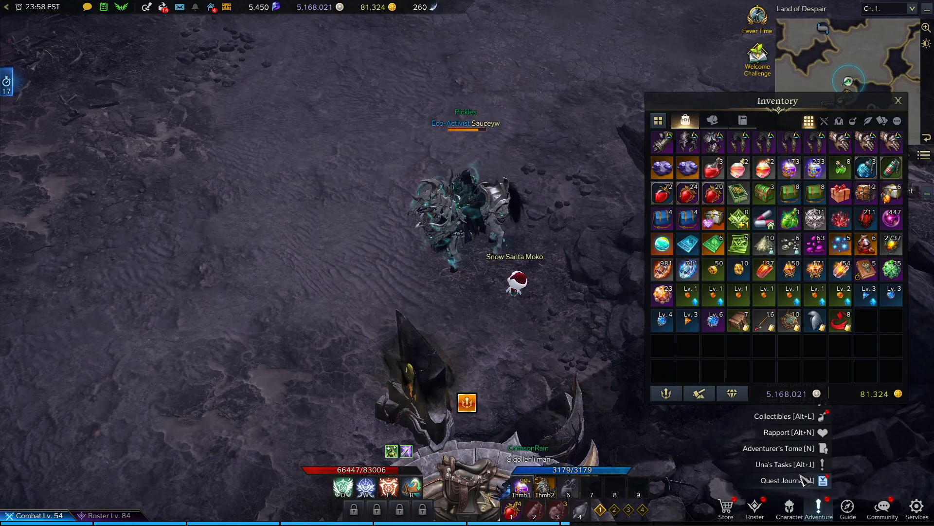
Search the market for Avesta List, note its 95 gold lowest price, and leave.
click(778, 448)
text(av)
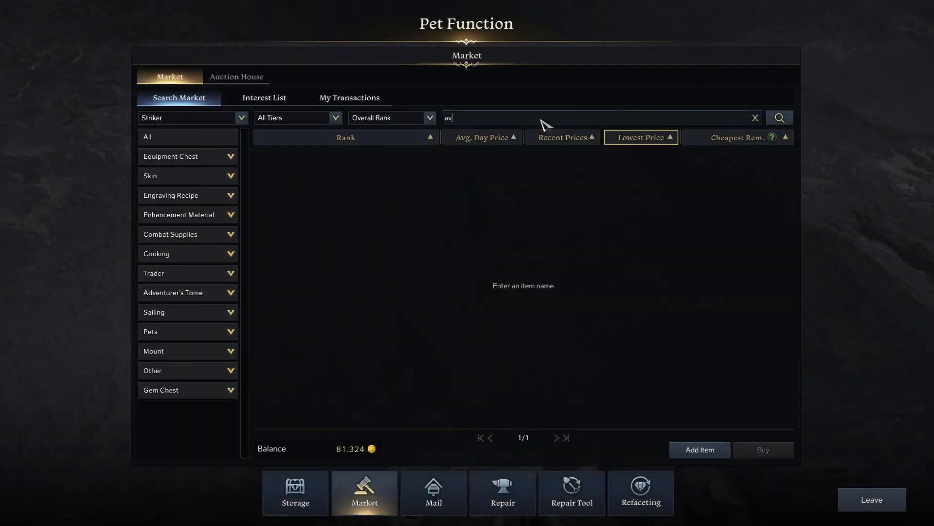
click(779, 117)
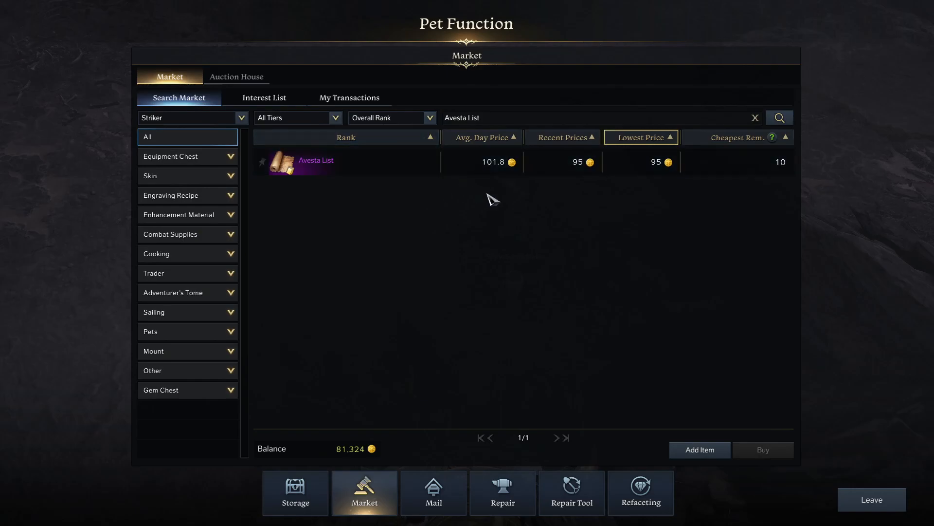
click(871, 499)
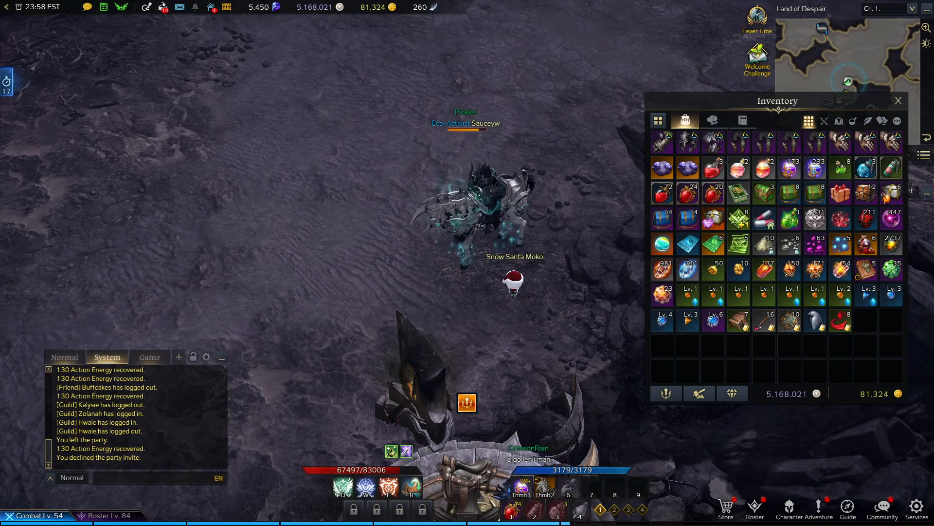
click(536, 516)
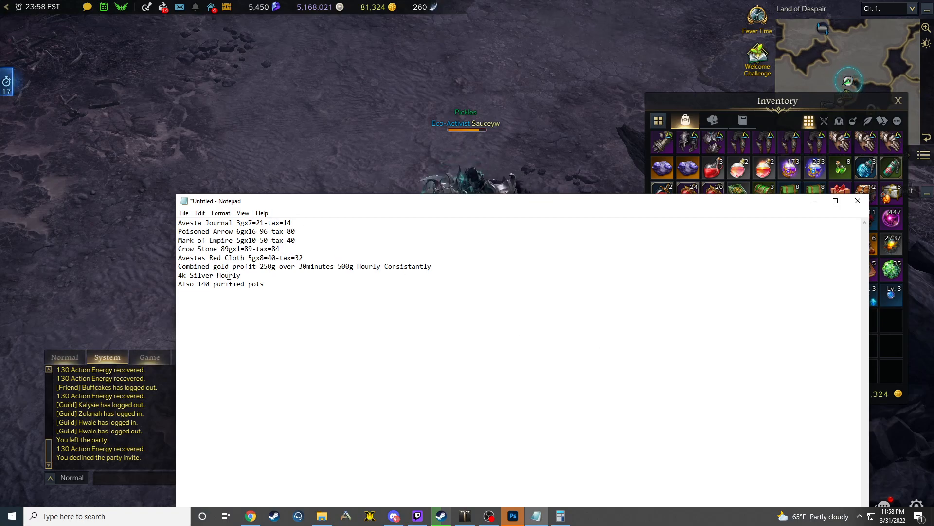
drag(178, 275, 234, 275)
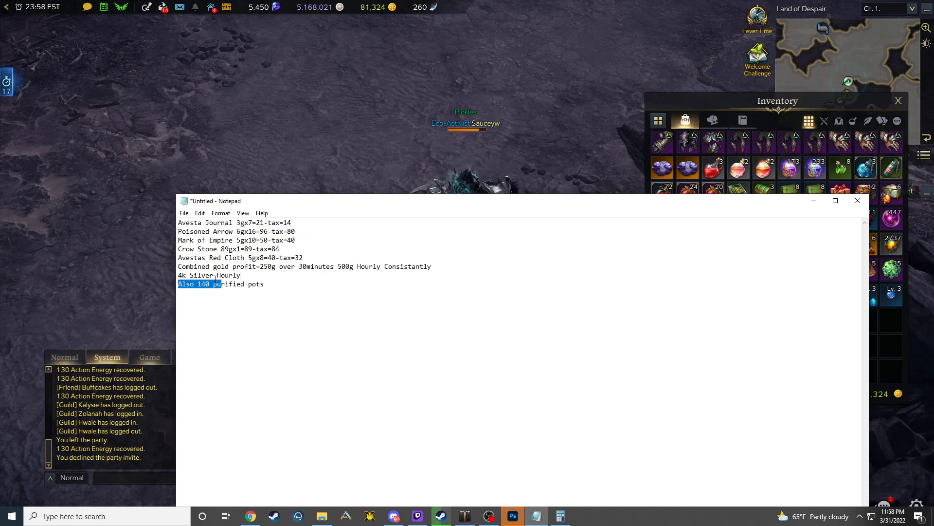
click(242, 275)
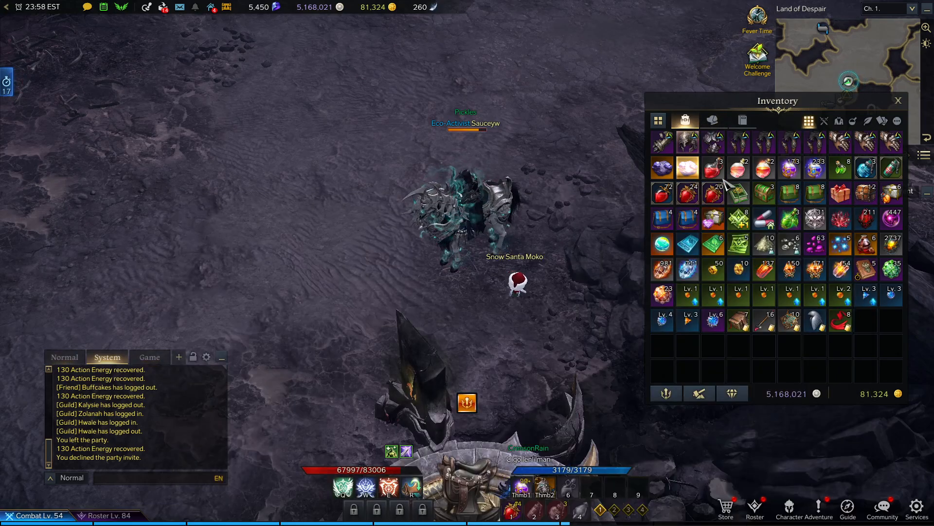
mouse_move(789, 168)
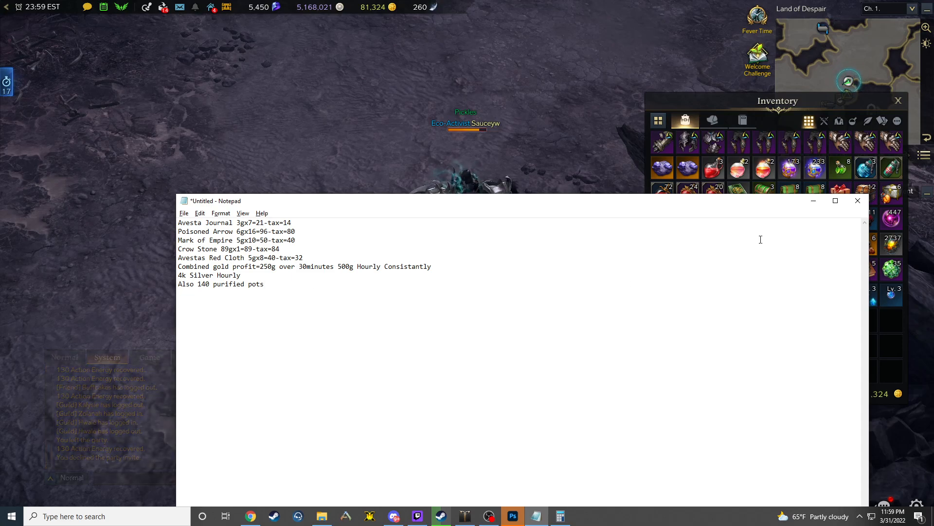
click(857, 200)
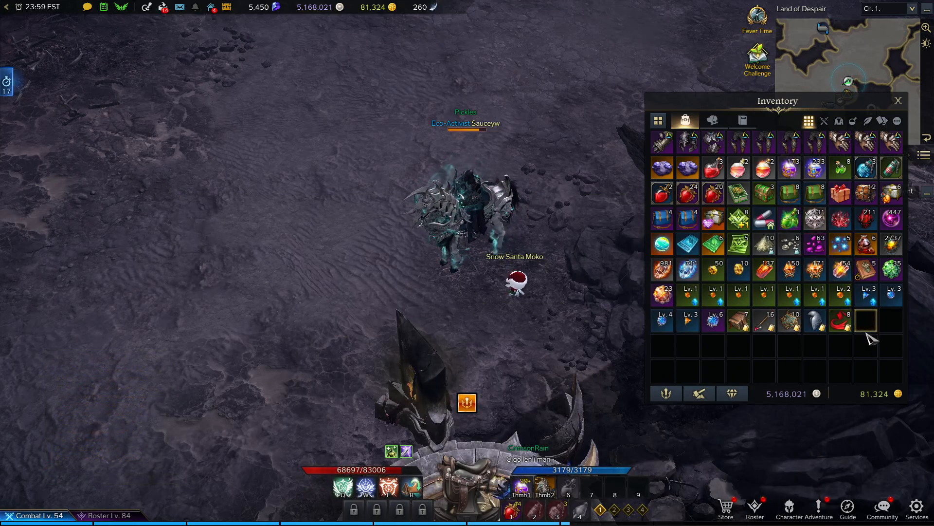
mouse_move(739, 321)
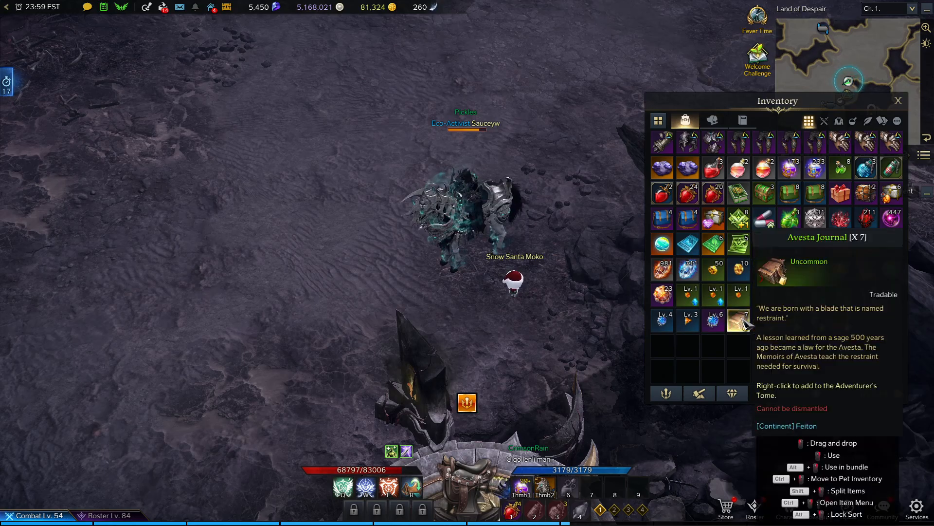